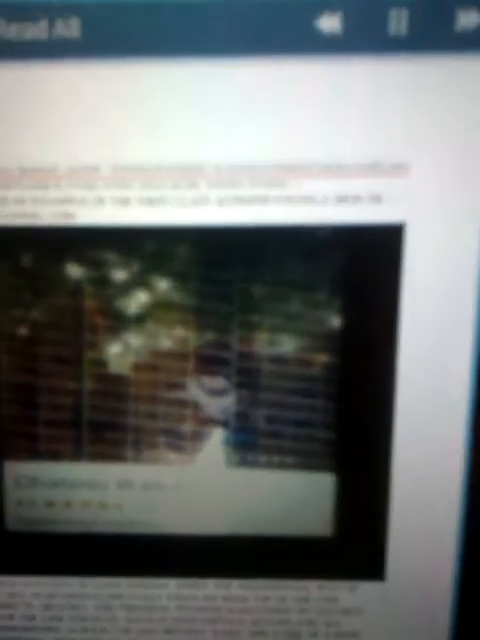
scroll("down", 3)
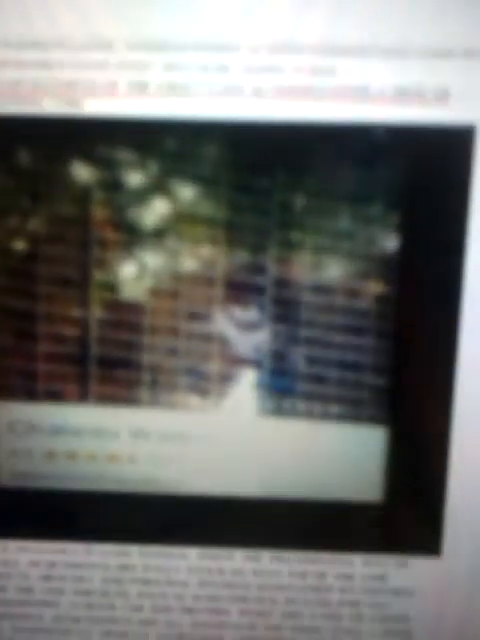
scroll("down", 3)
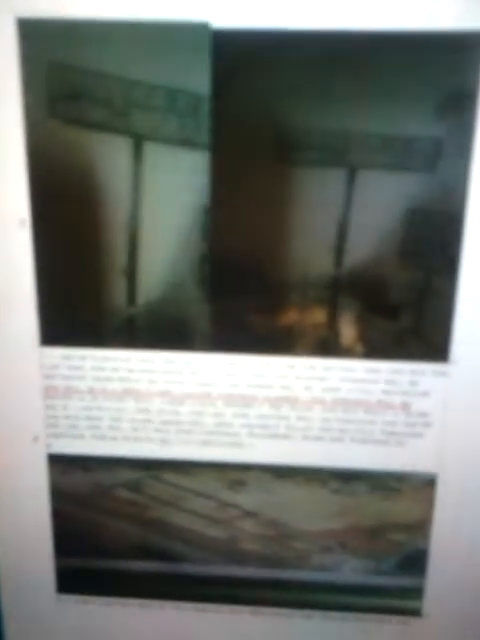
scroll("up", 3)
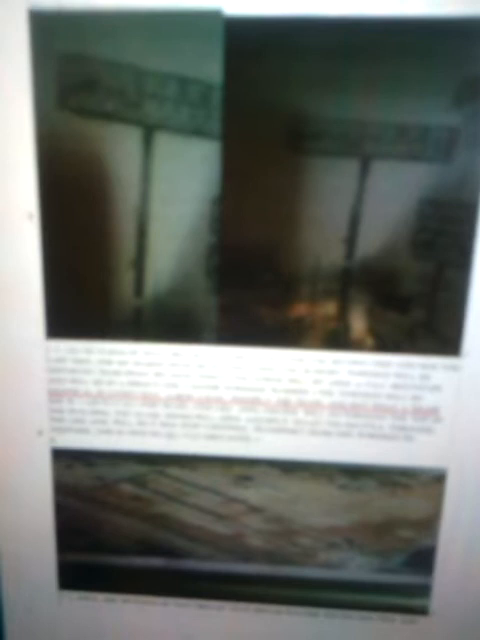
scroll("down", 3)
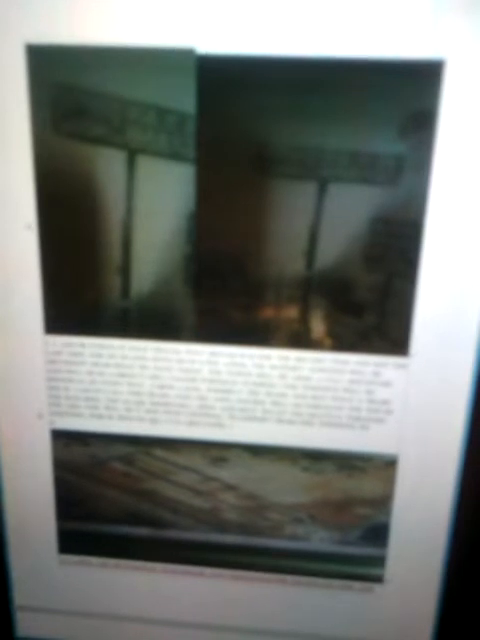
scroll("down", 3)
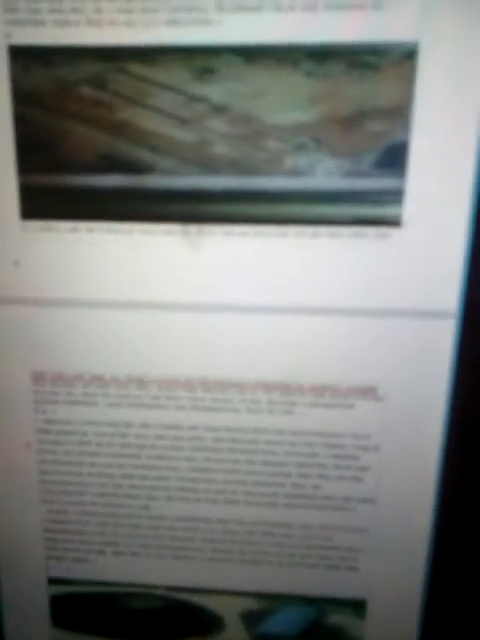
scroll("down", 3)
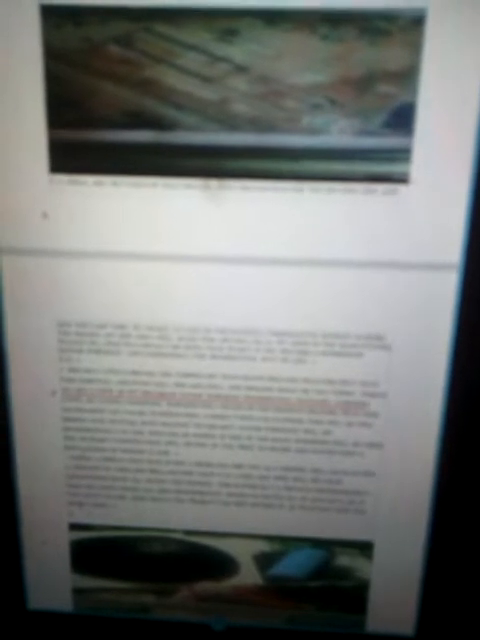
scroll("up", 3)
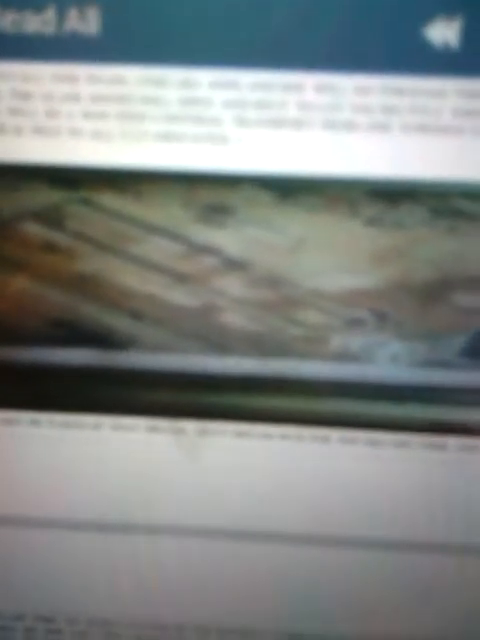
scroll("down", 3)
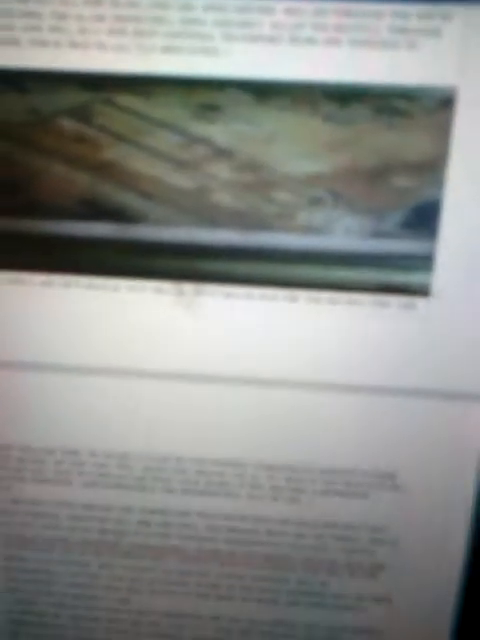
scroll("down", 3)
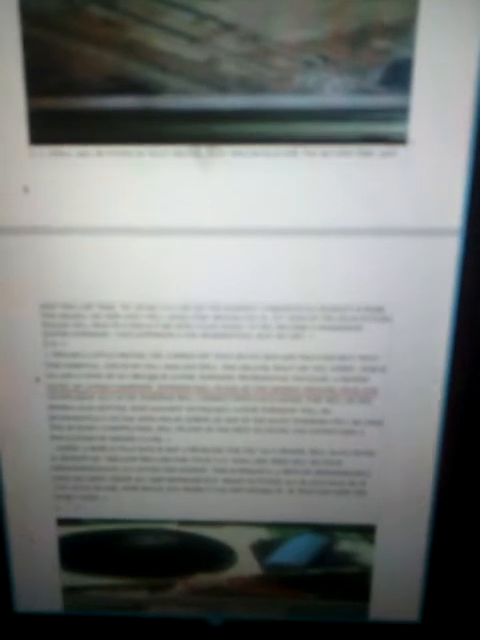
scroll("up", 3)
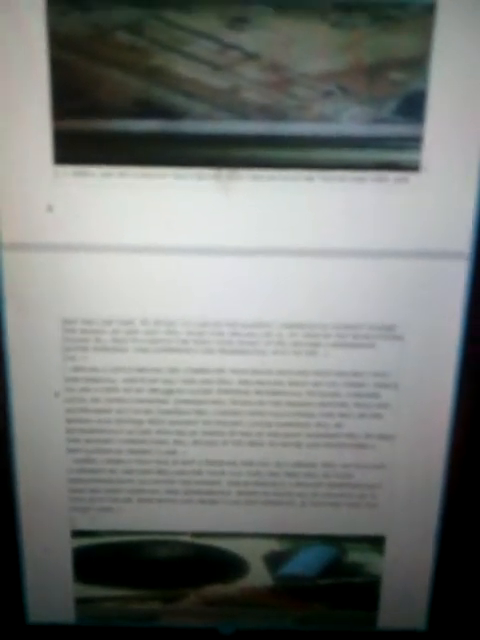
scroll("down", 3)
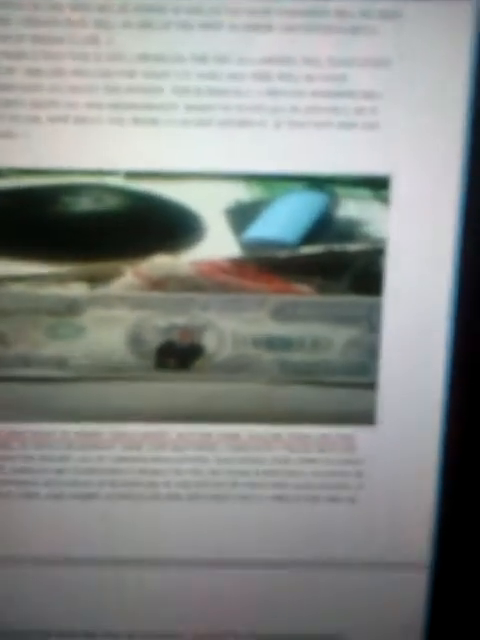